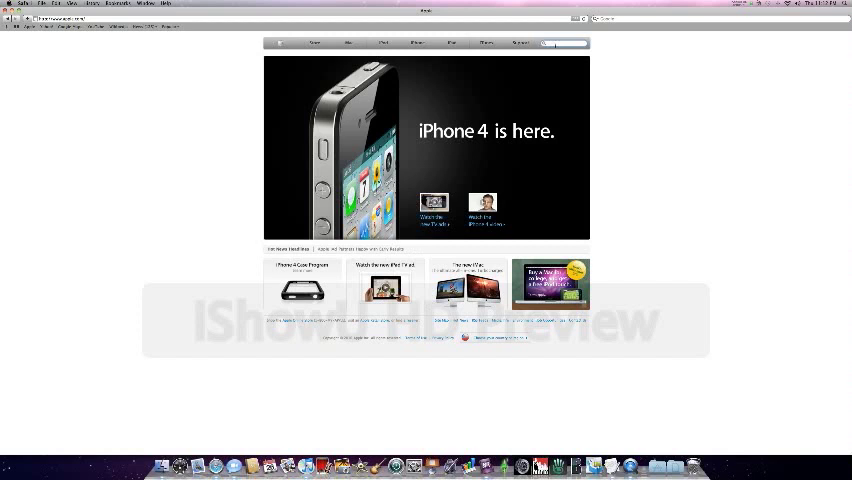
Search apple.com for 'ishowu' to show results, including the iShowU HD Pro download
click(565, 43)
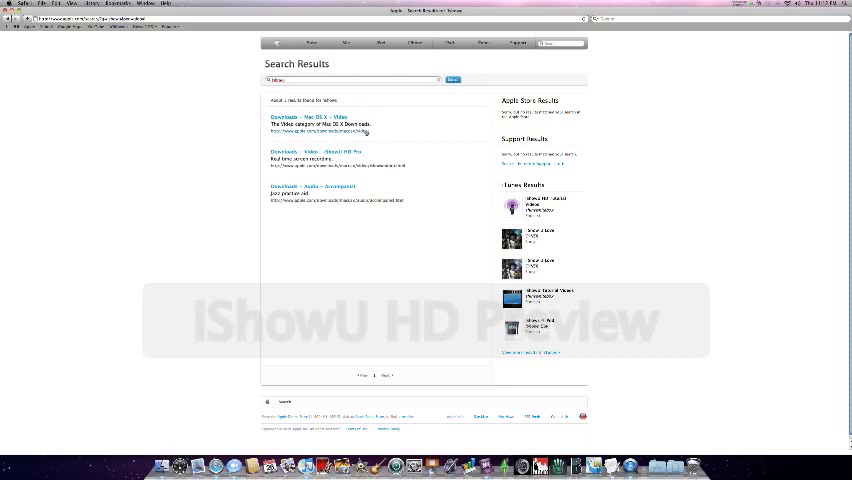
mouse_move(378, 140)
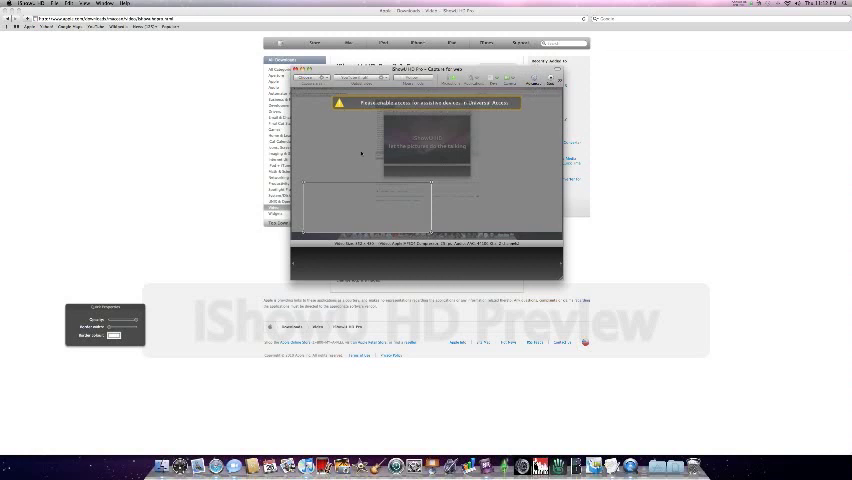
mouse_move(364, 157)
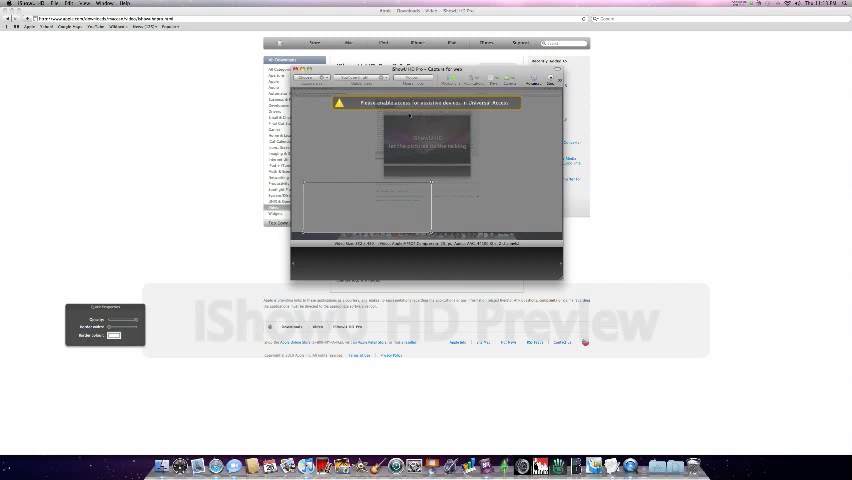
mouse_move(403, 113)
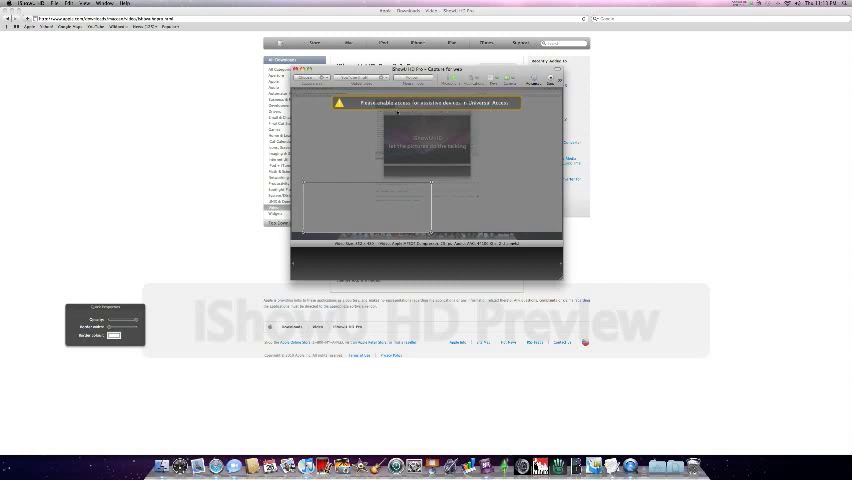